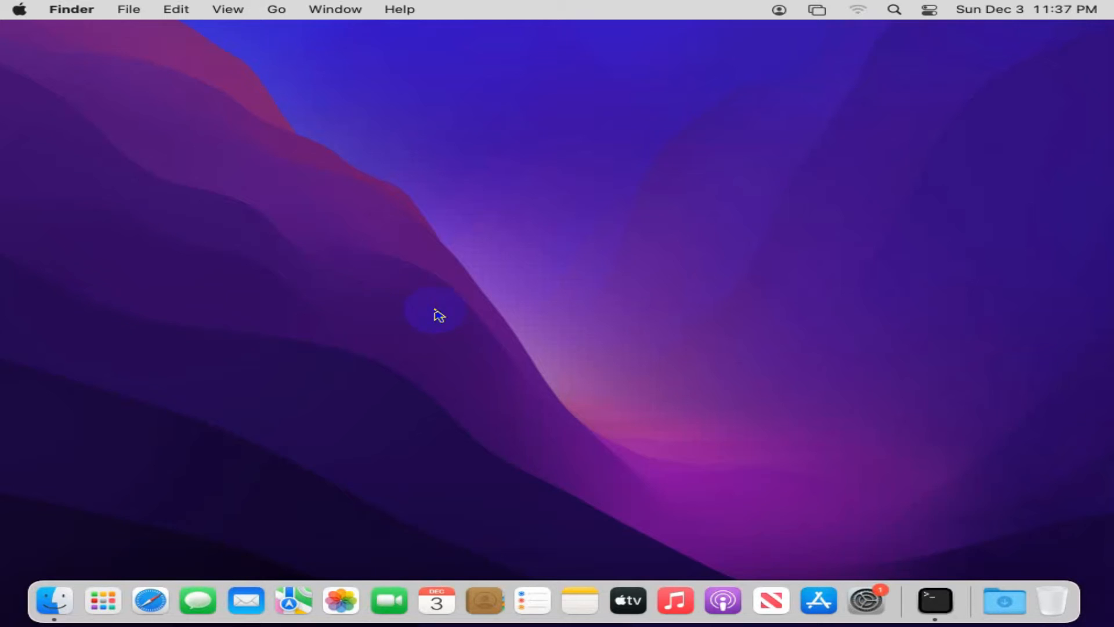
mouse_move(66, 91)
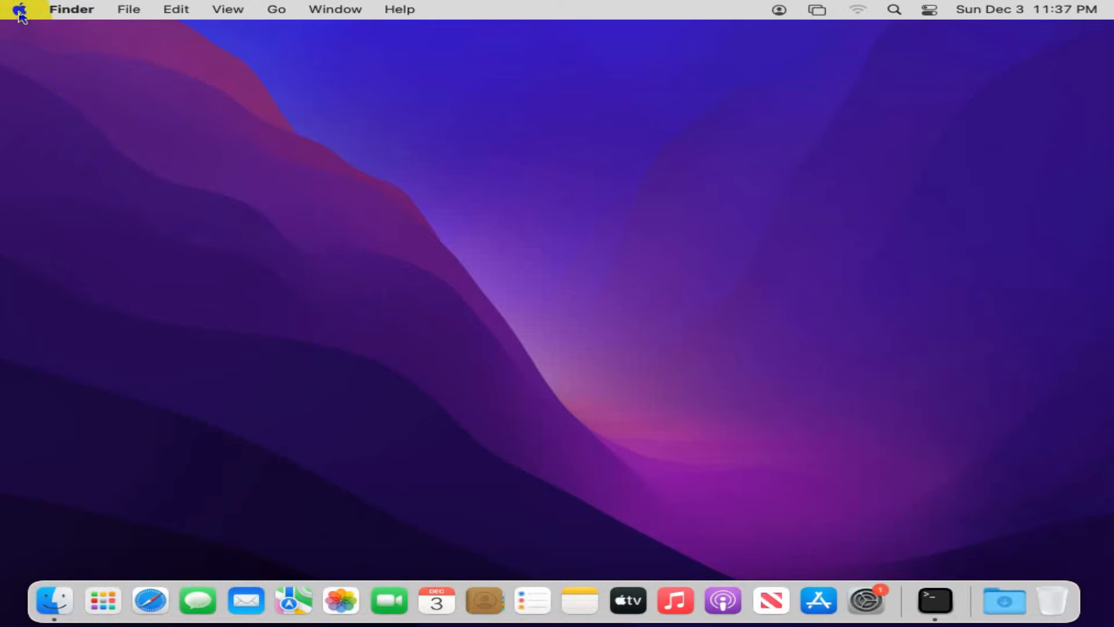
Step: Open System Preferences from the Dock and go to the Date & Time pane
left_click(21, 9)
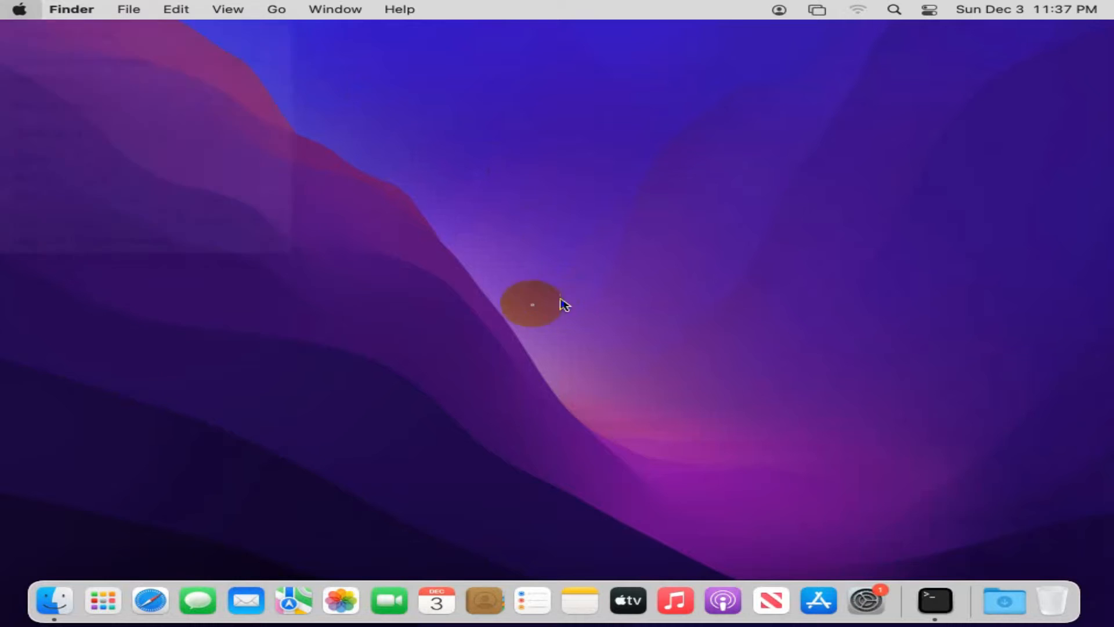
mouse_move(867, 601)
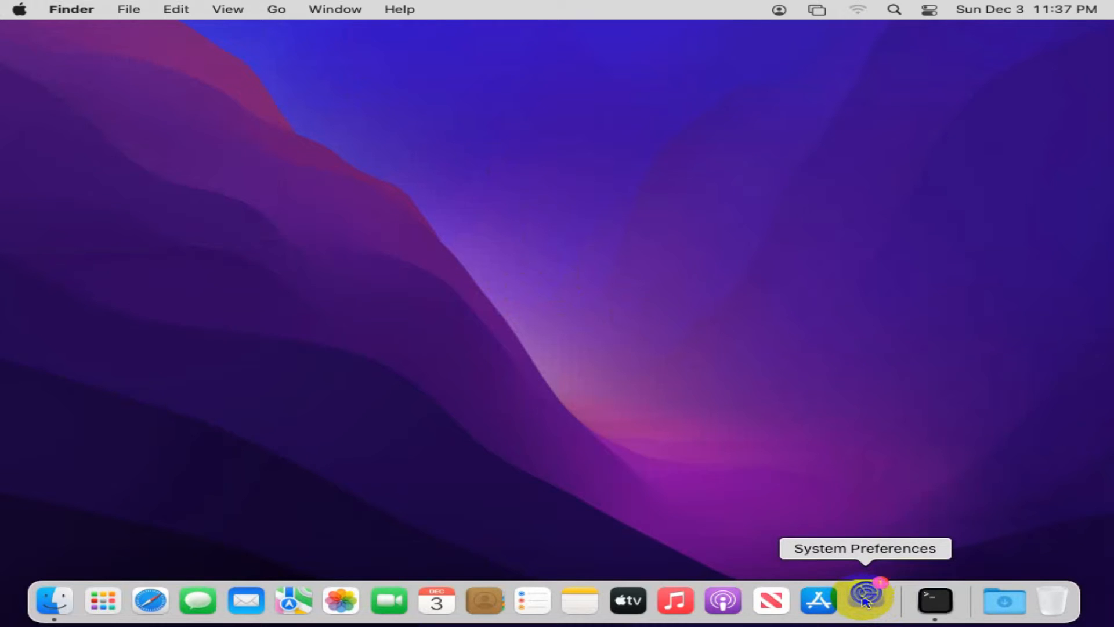
left_click(865, 601)
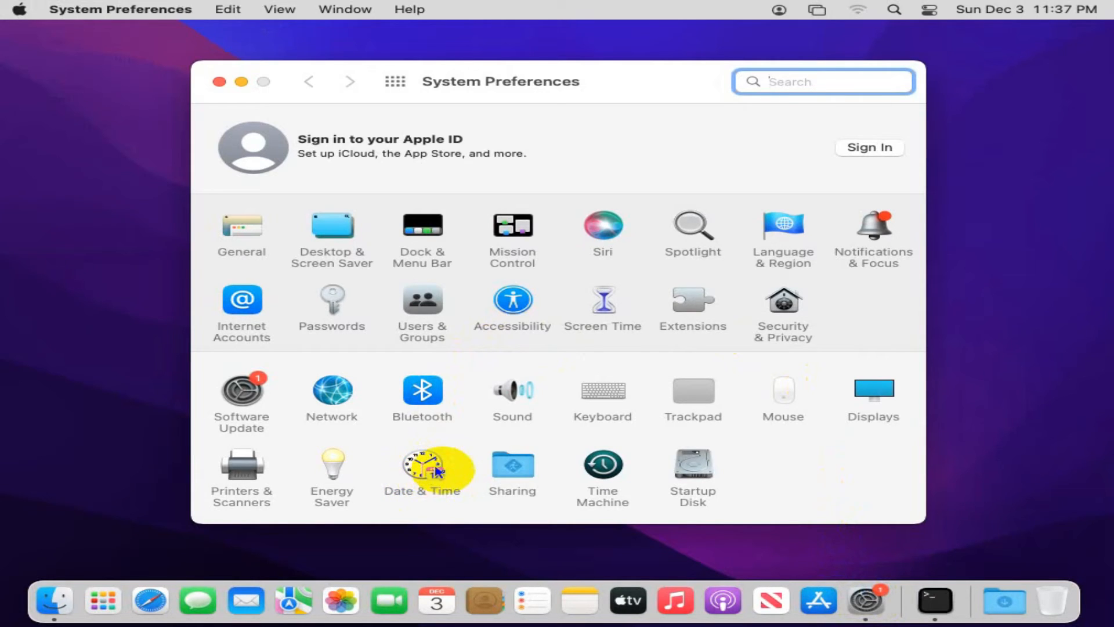
left_click(422, 465)
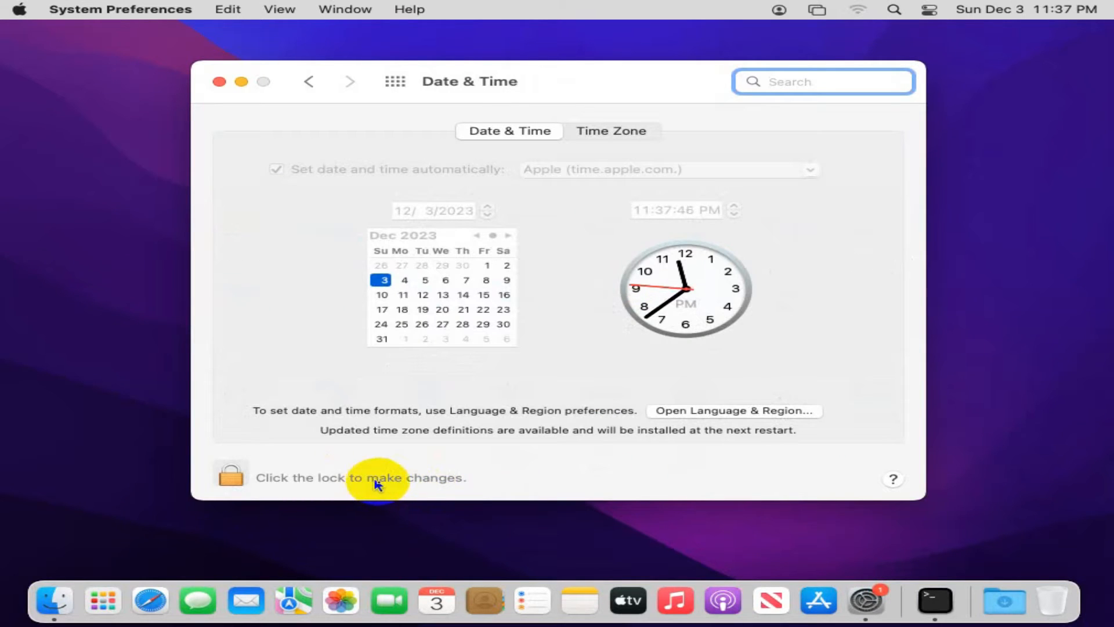
mouse_move(442, 501)
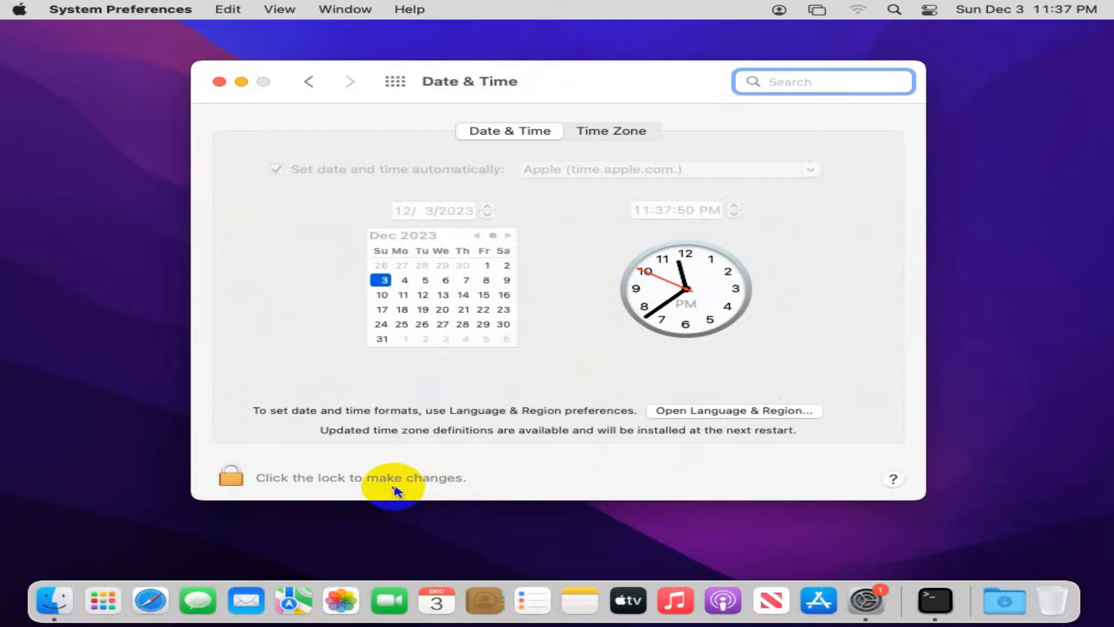
mouse_move(210, 461)
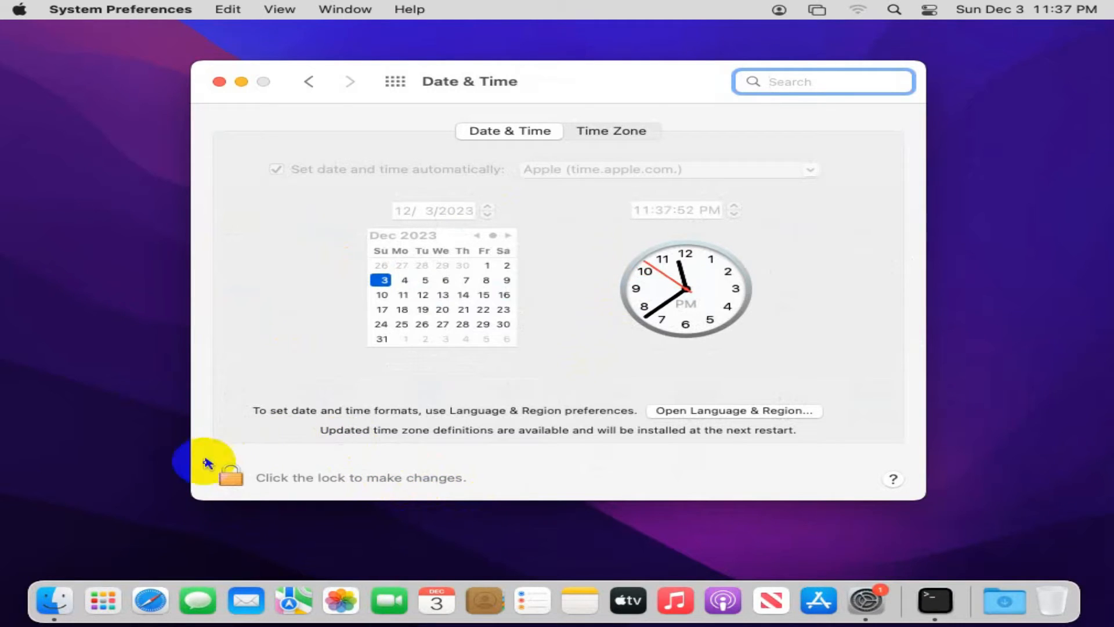
Step: Unlock the Date & Time settings with the administrator password
left_click(230, 477)
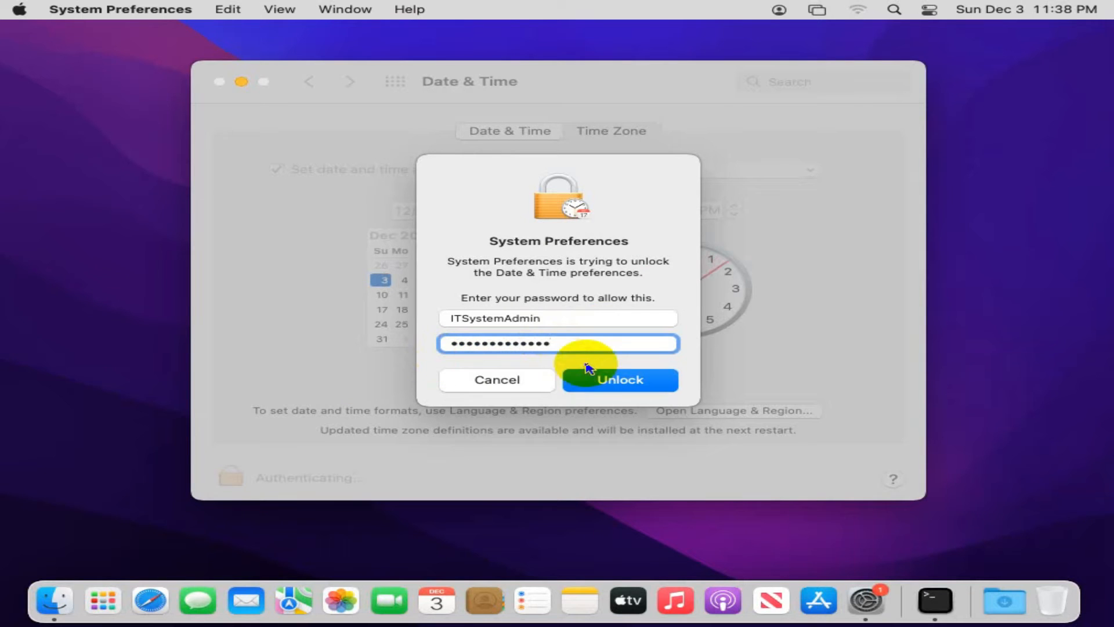
left_click(618, 380)
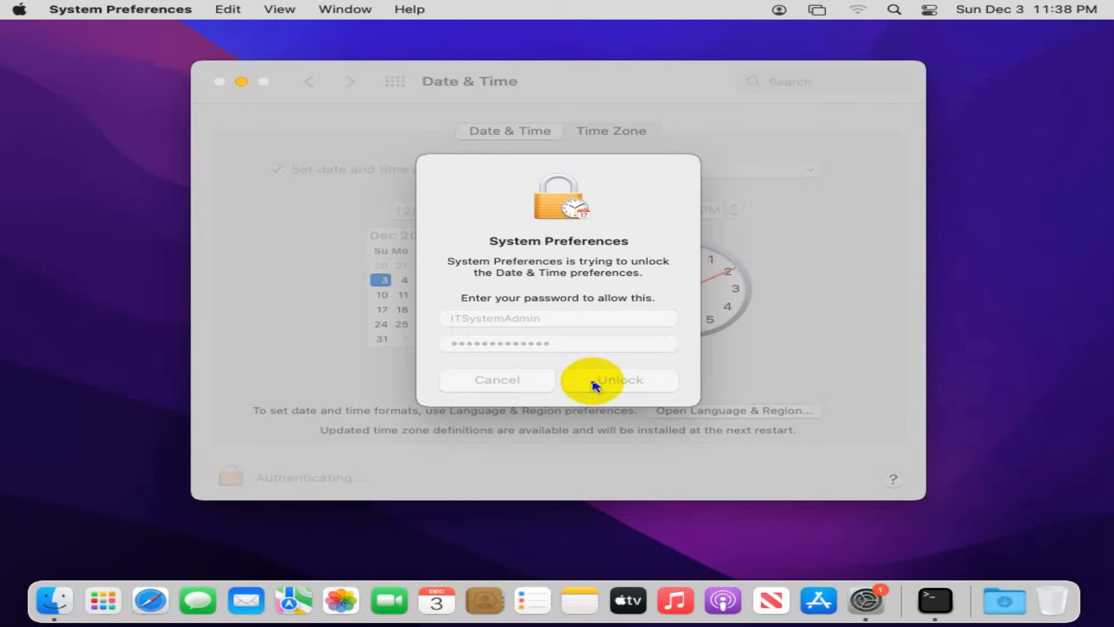
left_click(619, 380)
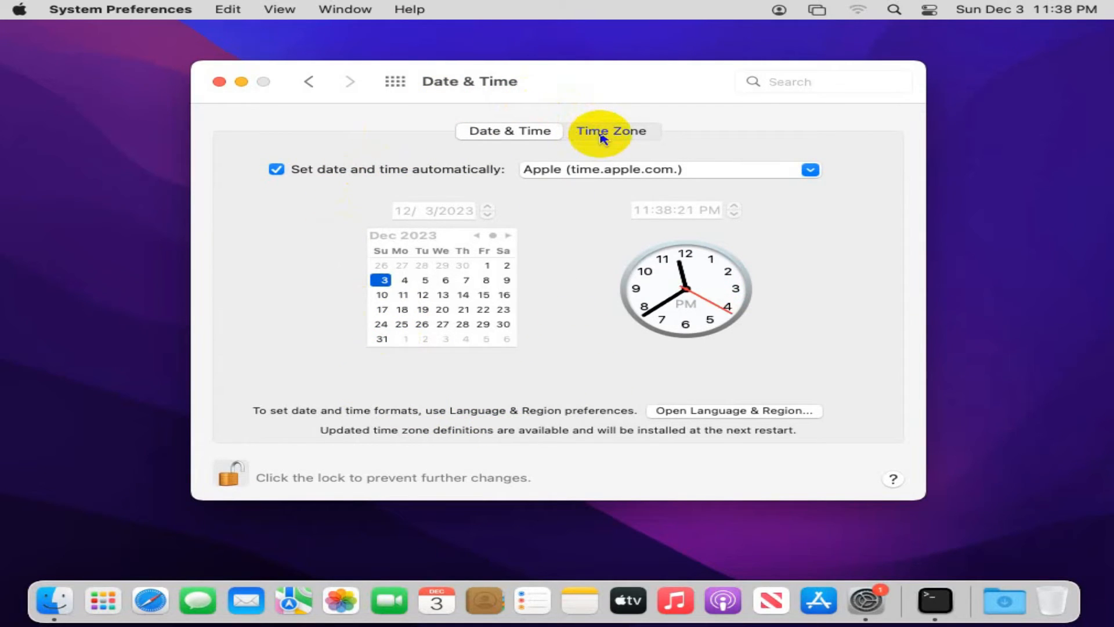
Step: Set a closest city from the Time Zone tab's city list, resulting in Auckland – New Zealand
left_click(611, 131)
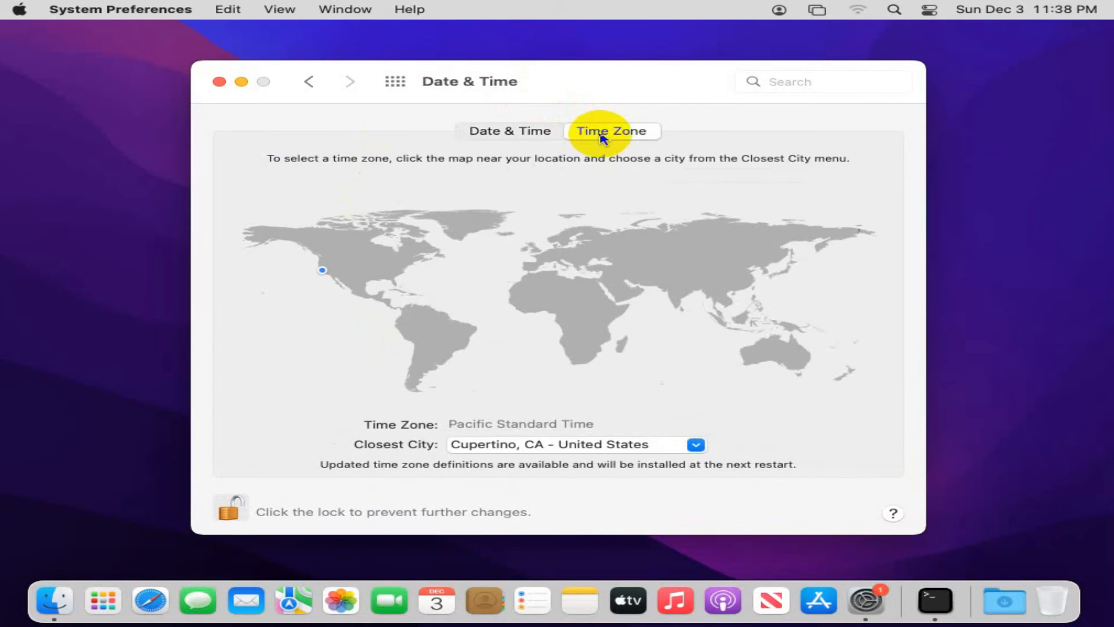
mouse_move(437, 436)
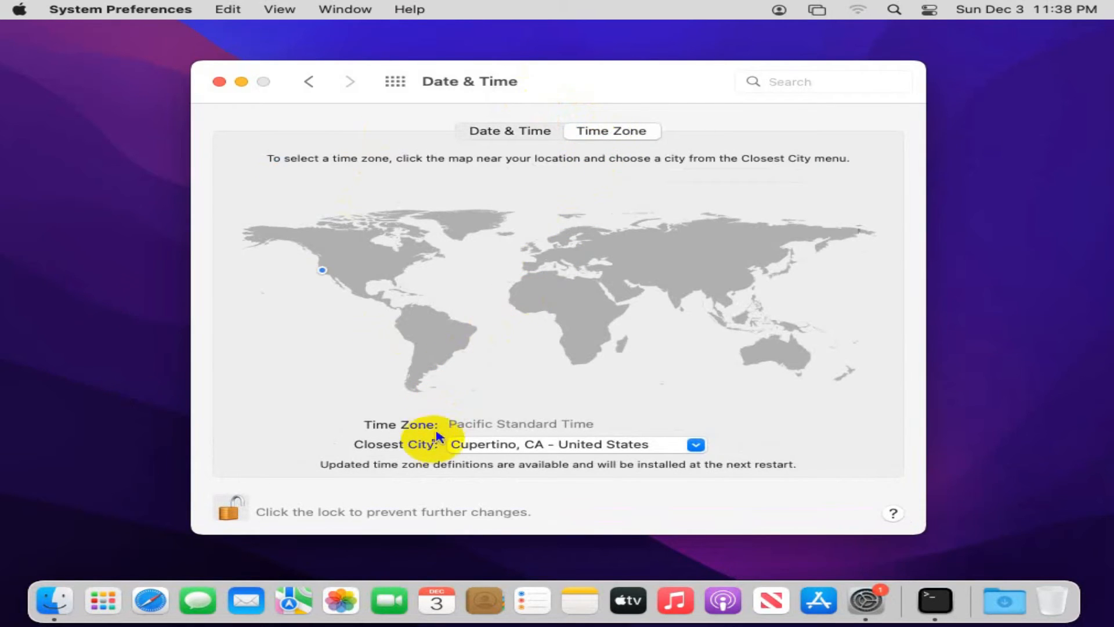
mouse_move(468, 453)
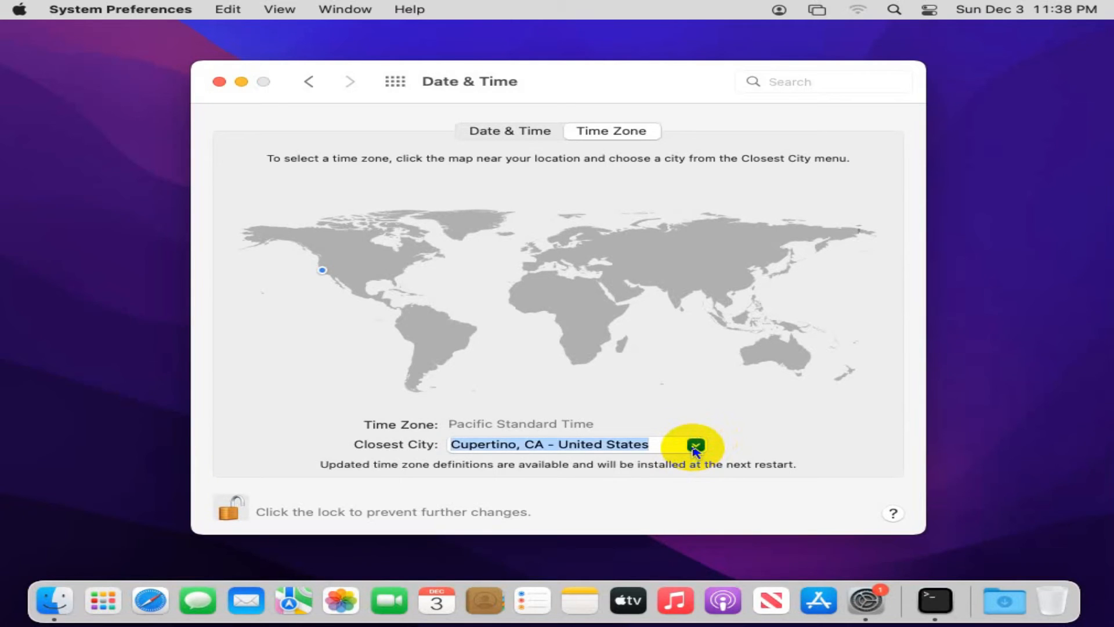
left_click(695, 444)
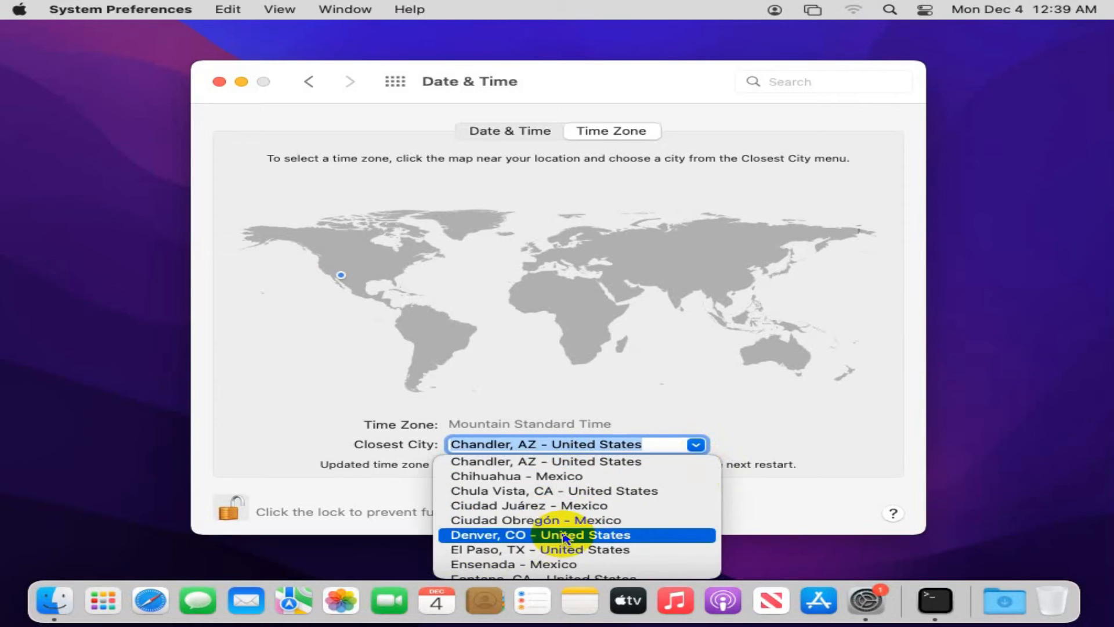
left_click(565, 534)
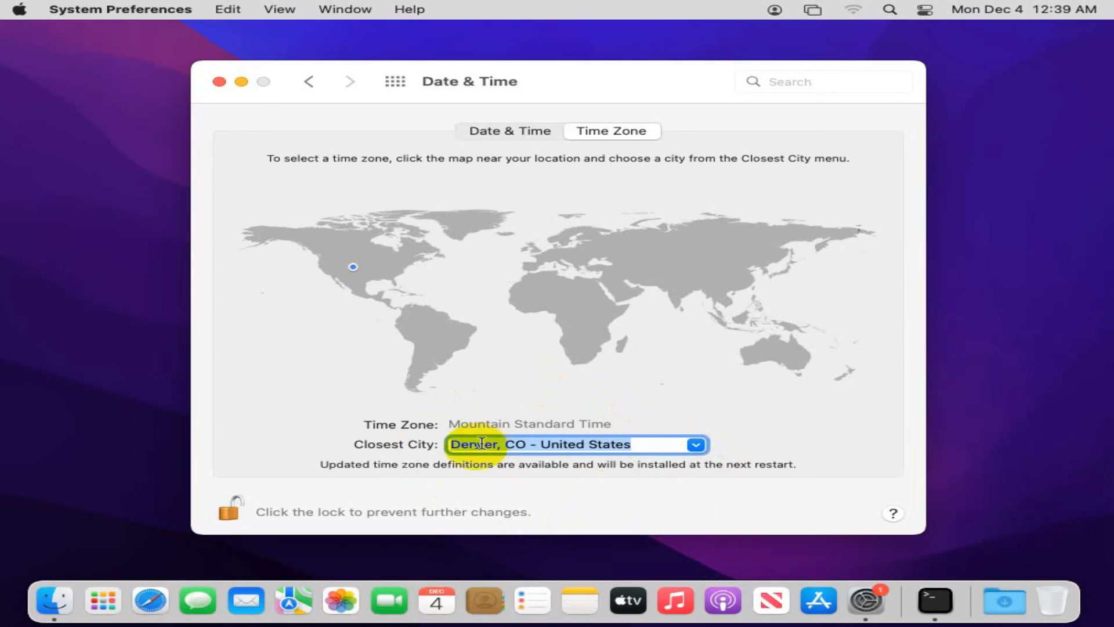
left_click(632, 348)
type("Auckland - New Zealand")
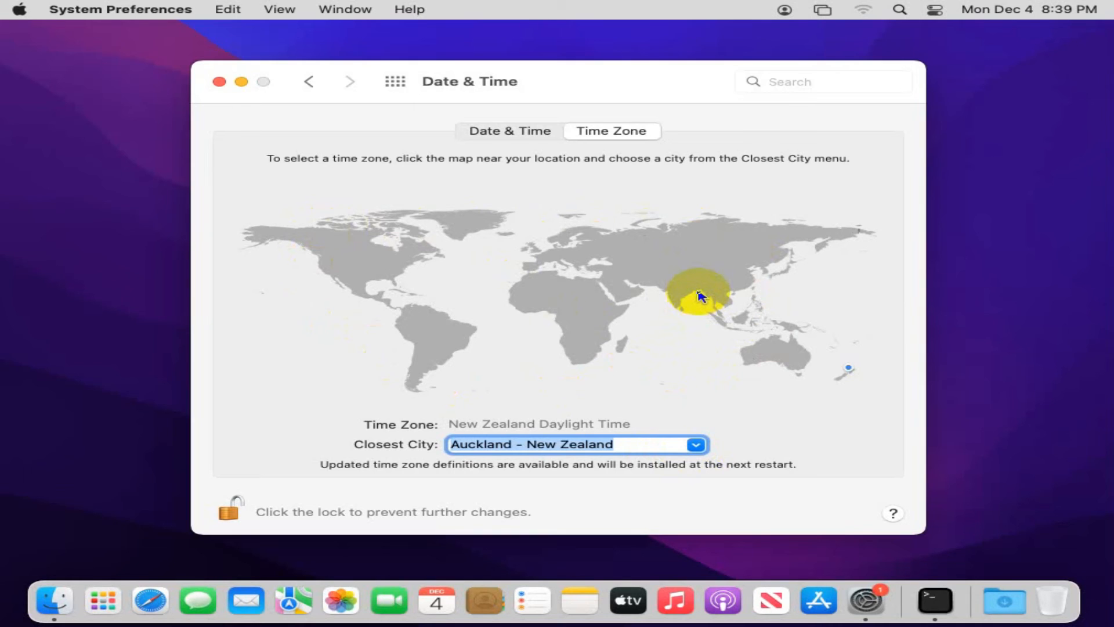
Step: Pick Bangladesh on the map for Dhaka time, close System Preferences, and open the Apple menu
left_click(703, 266)
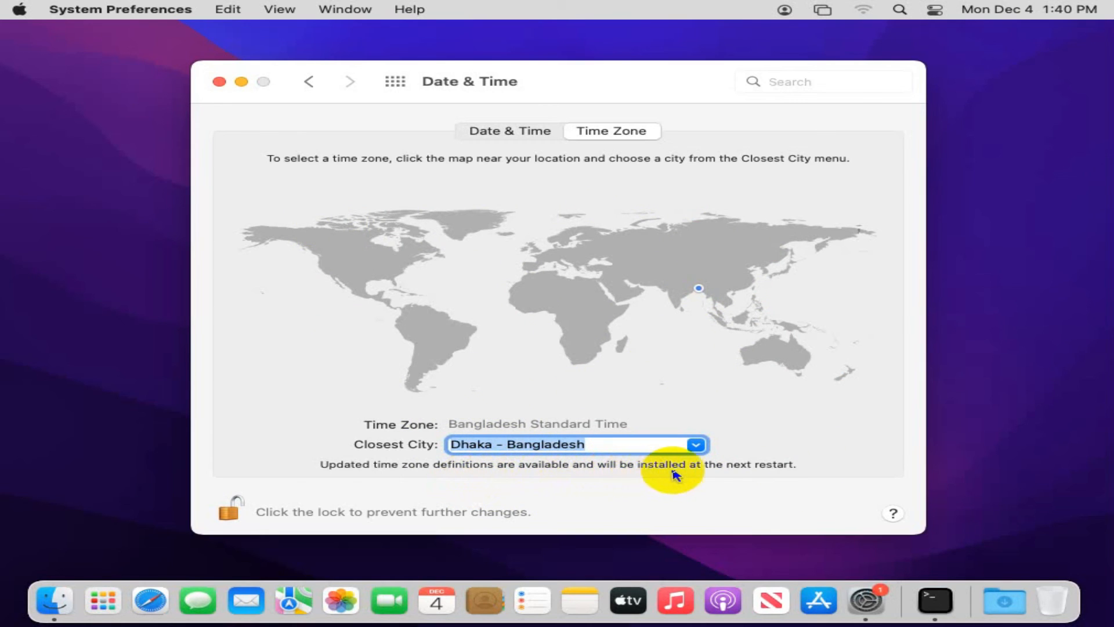
mouse_move(785, 474)
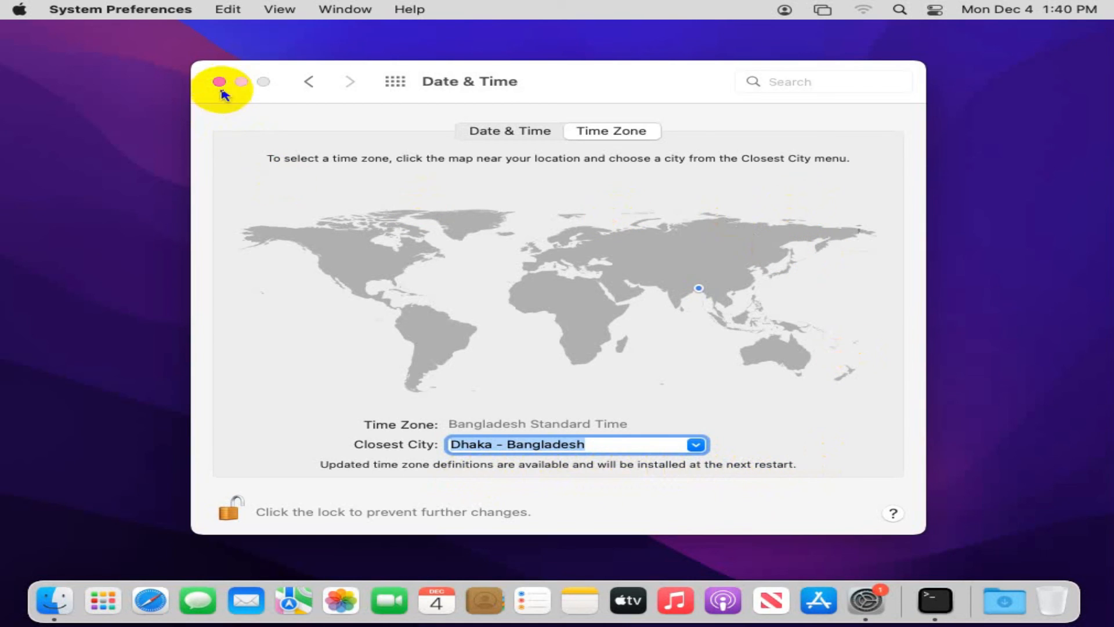
left_click(221, 81)
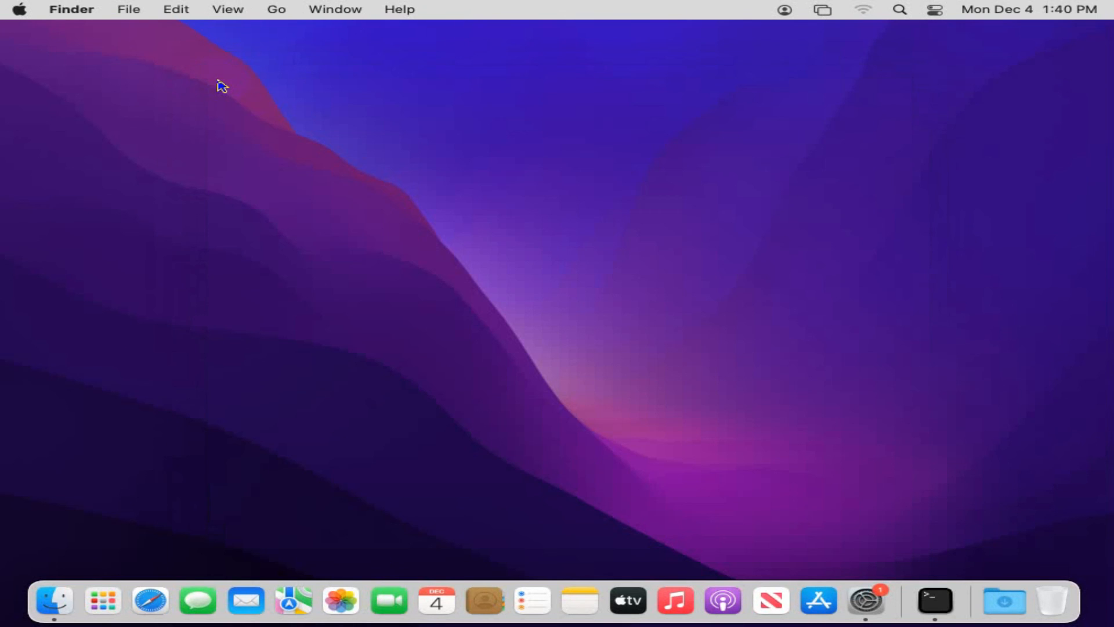
left_click(20, 10)
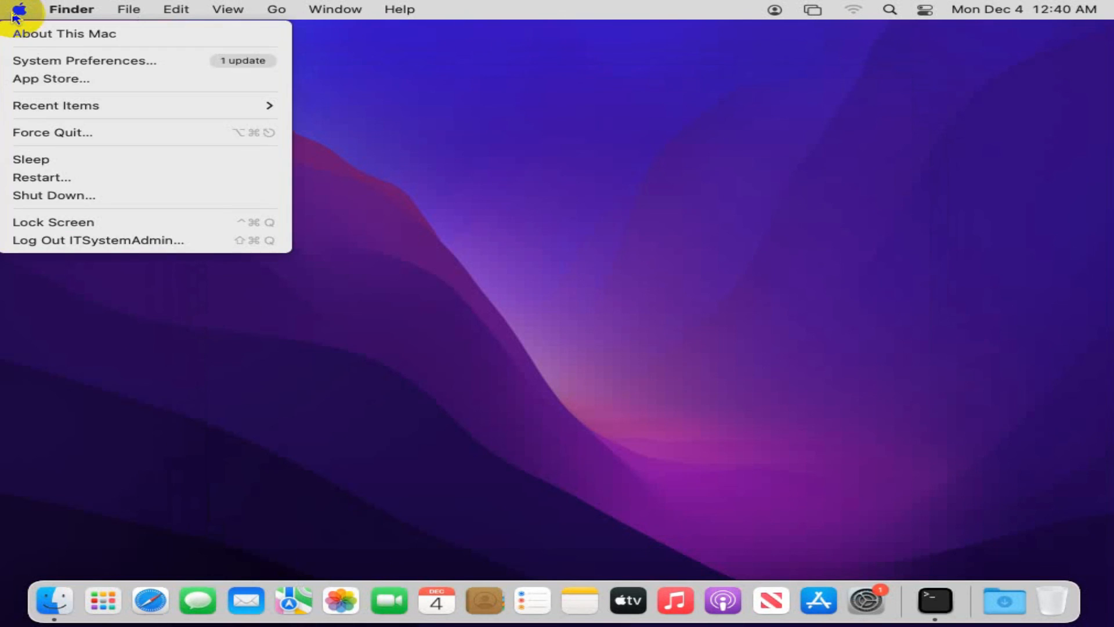